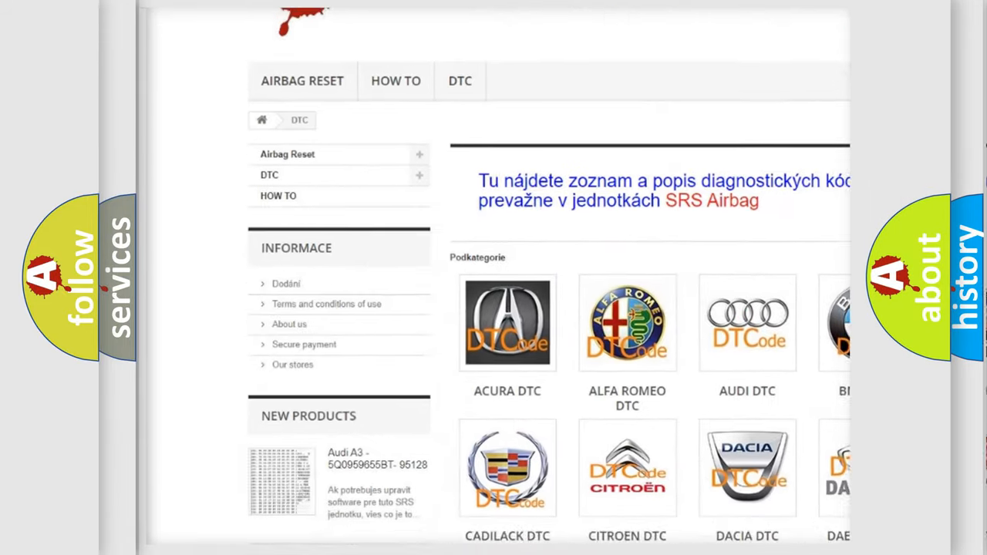
{"action": "scroll", "scroll_direction": "down", "scroll_amount": 3}
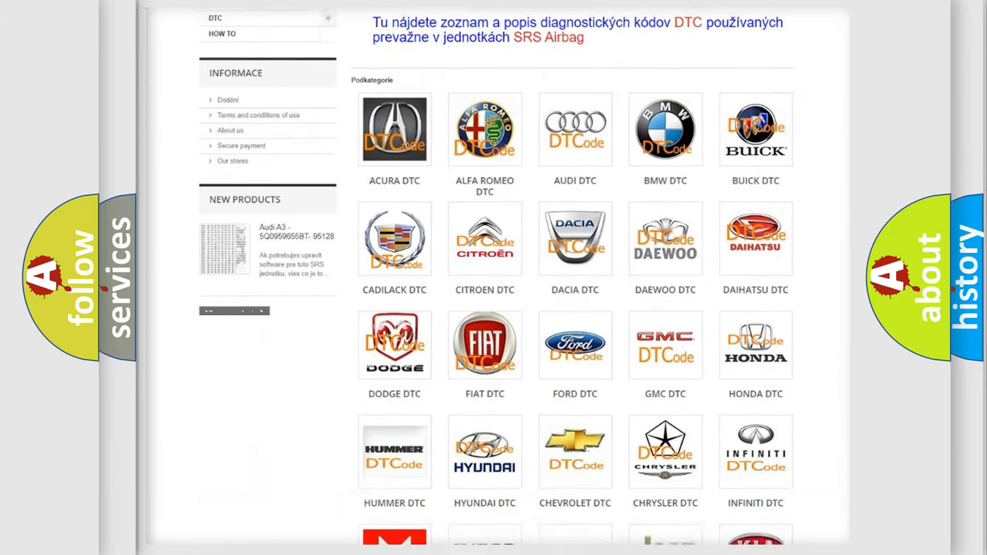
{"action": "scroll", "scroll_direction": "down", "scroll_amount": 3}
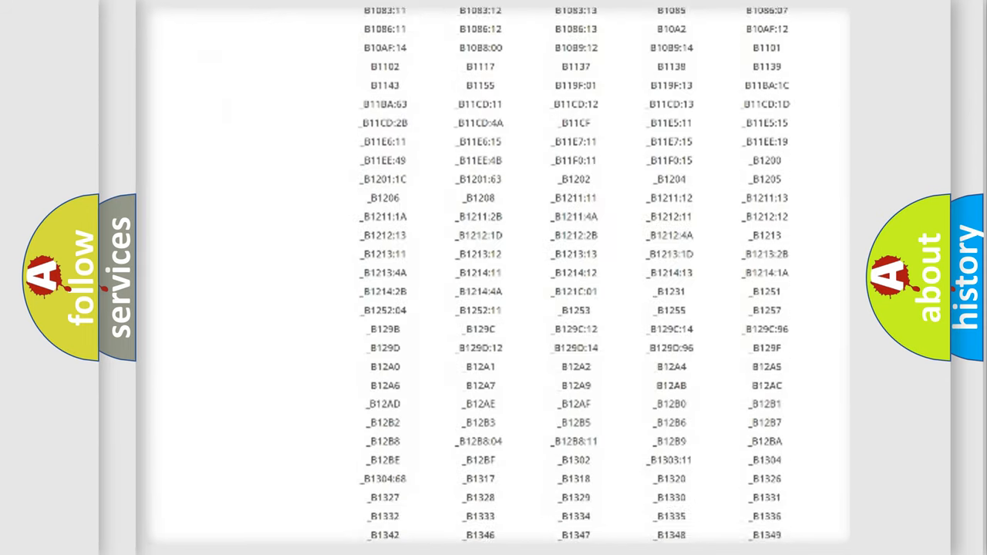
{"action": "scroll", "scroll_direction": "down", "scroll_amount": 3}
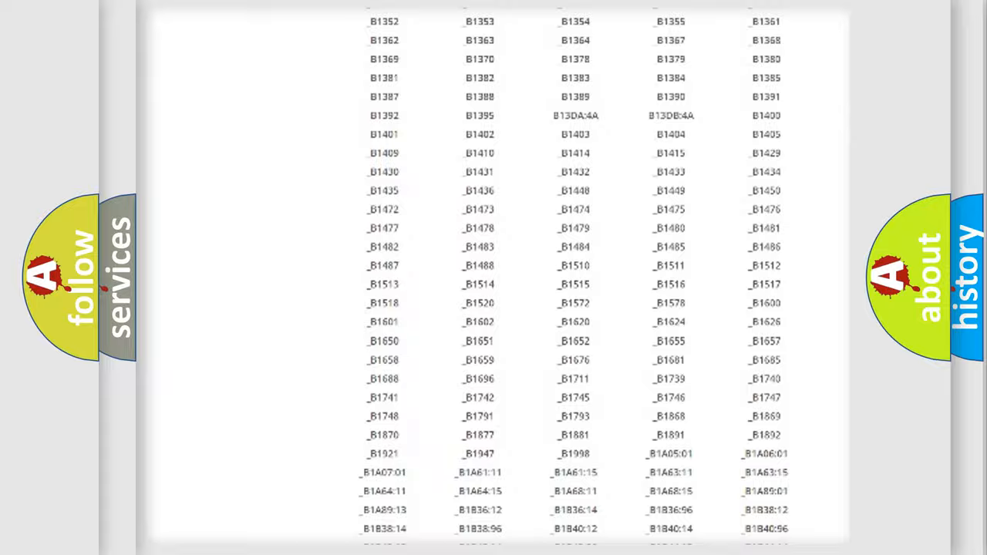